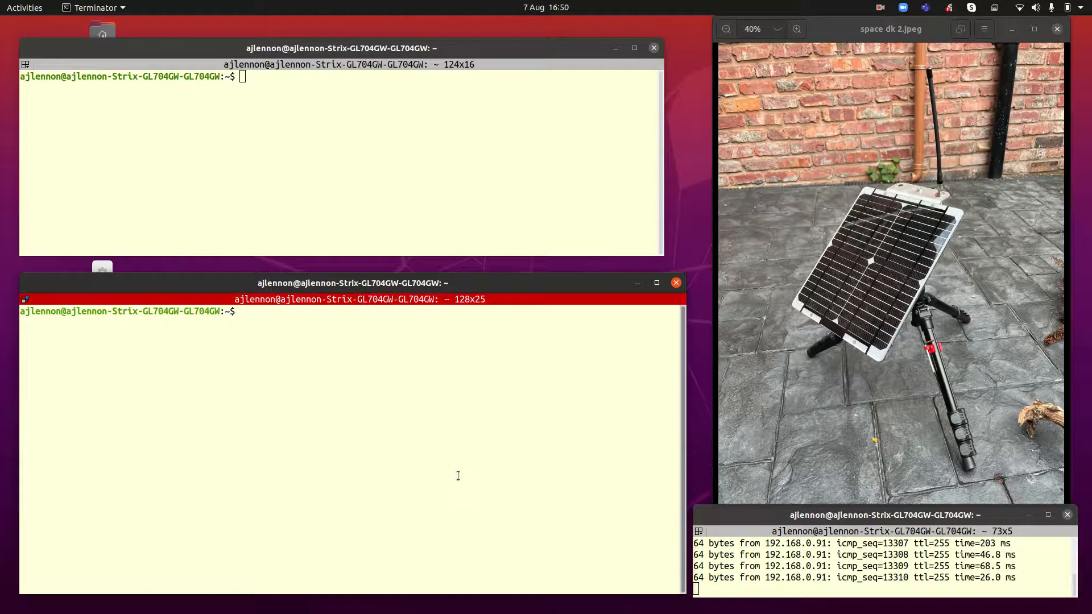
Subscribe verbosely to 'Swarm/EvalKit/#' on mqtt.eclipseprojects.io with mosquitto_sub.
{"action": "type", "text": "mosquitto_sub -h mqtt.eclipseprojects.io -t \"Swarm/EvalKit/#\" -v"}
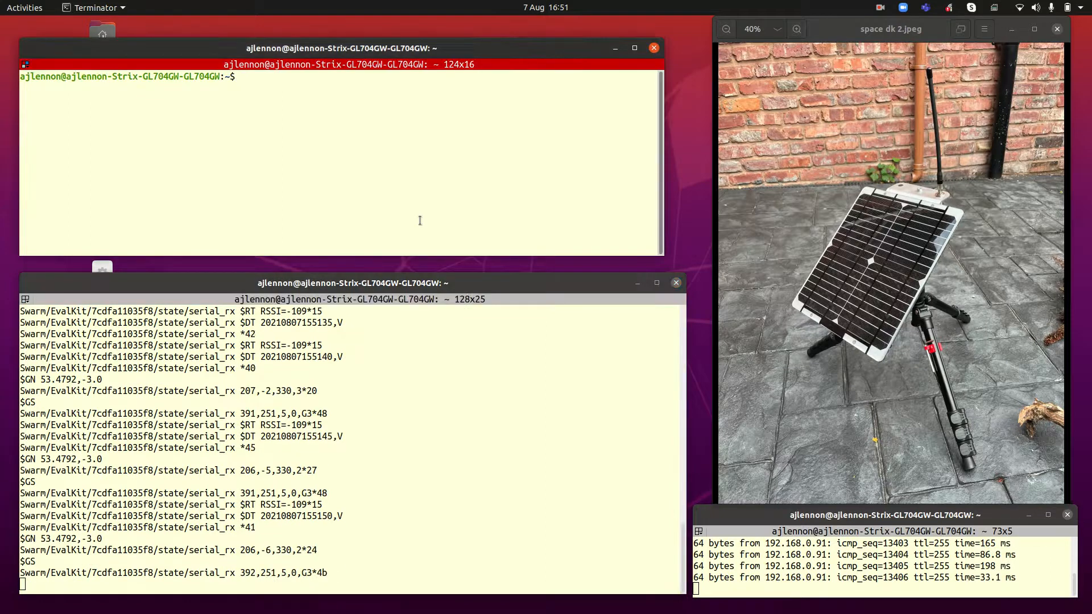
Enter a mosquitto_pub command targeting the 'Swarm/EvalKit/7cdfa11035f8/cmd/serial_tx' topic.
{"action": "type", "text": "mosquitto_pub -h mqtt.eclipseprojects.io -t \"Swarm/EvalKit/7cdfa11035f8/cmd/serial_tx\" -m \"\\$MT C=U*12\""}
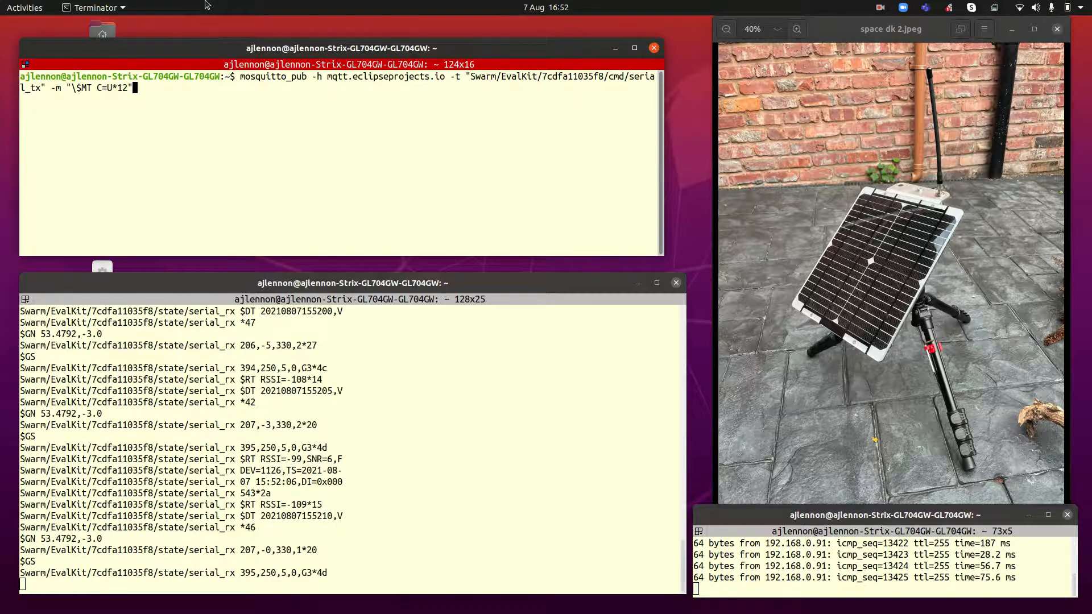
Send the '$MT C=U*12' message to the EvalKit serial_tx topic.
{"action": "key", "text": "Return"}
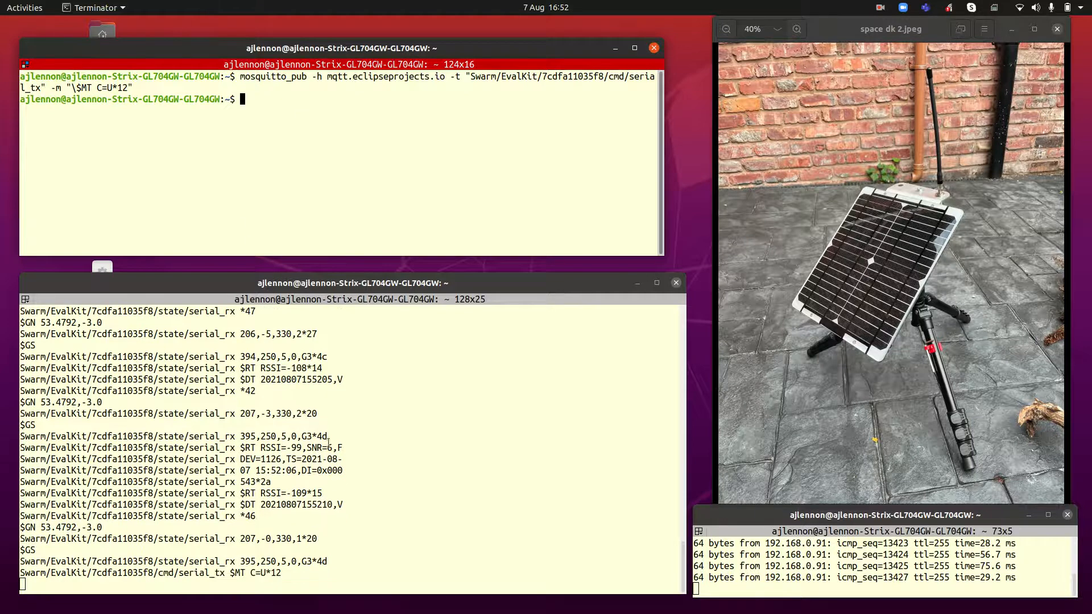